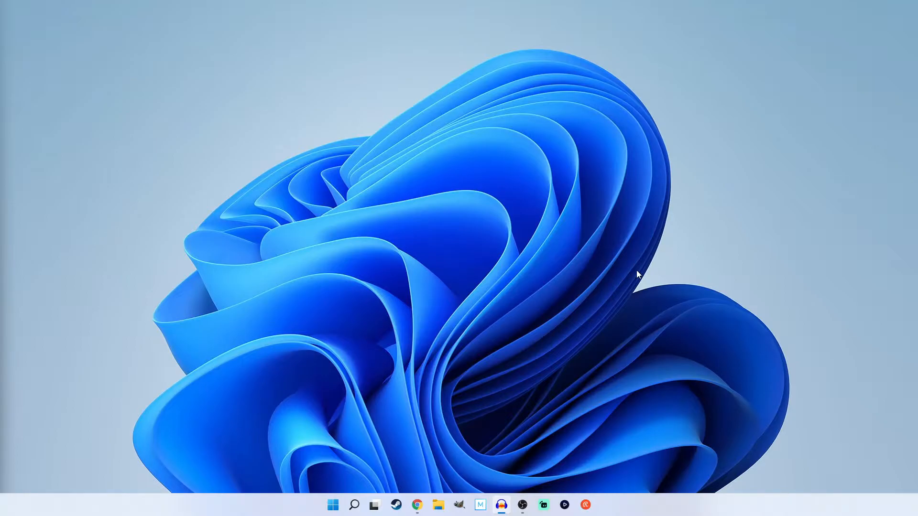
{"action": "mouse_move", "coordinate": [625, 312]}
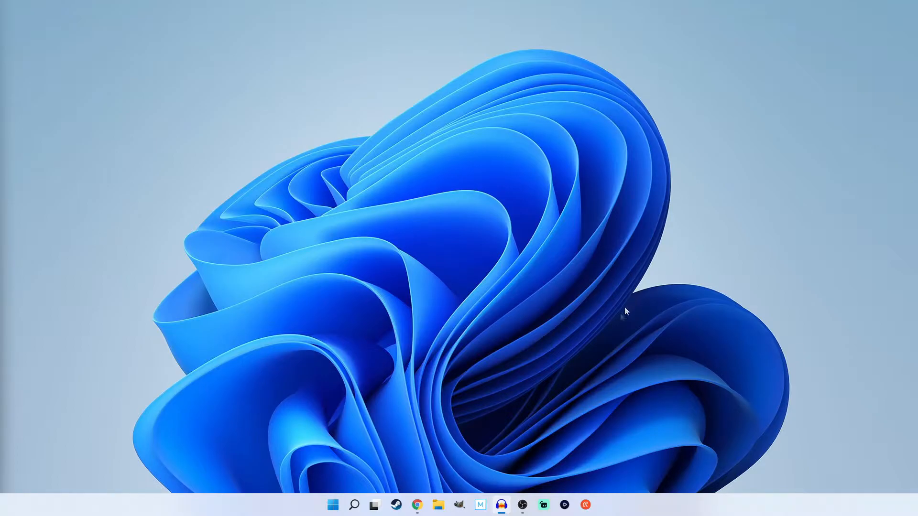
{"action": "mouse_move", "coordinate": [568, 376]}
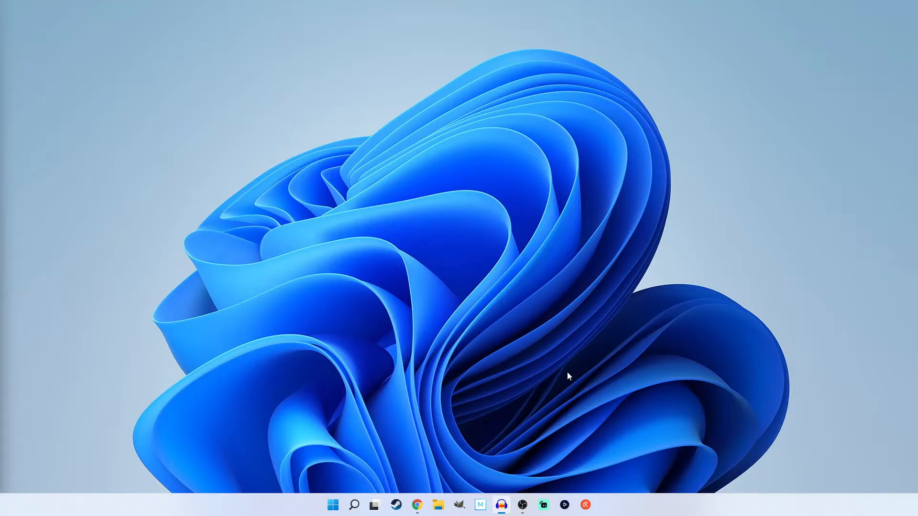
{"action": "mouse_move", "coordinate": [468, 441]}
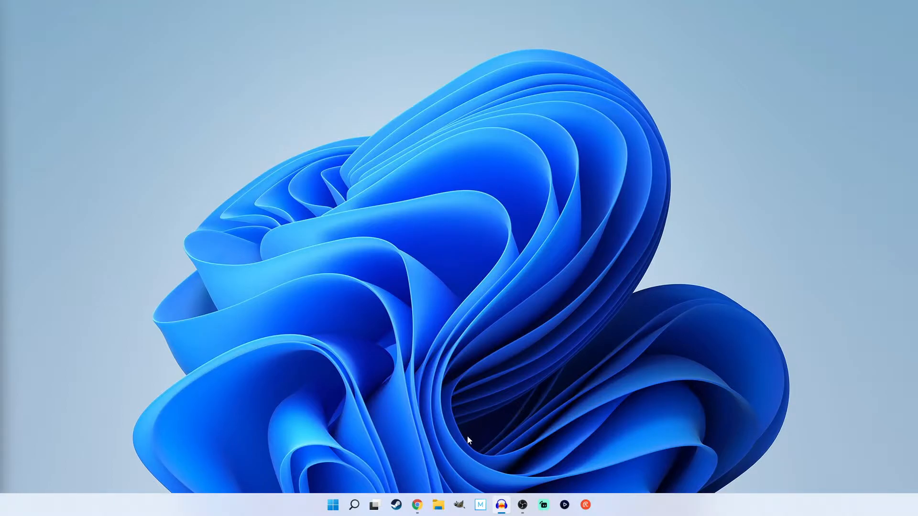
Go from streamlabs.com in the browser to the account Dashboard
{"action": "left_click", "coordinate": [416, 505]}
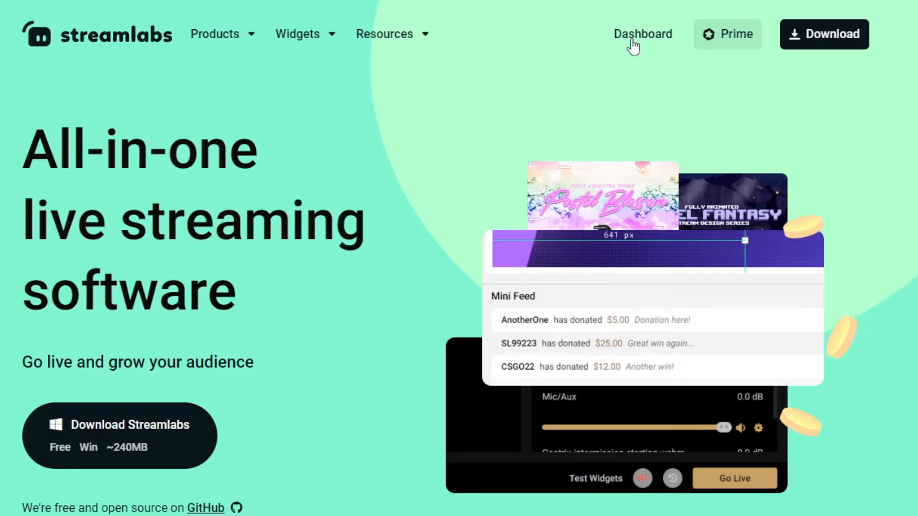
{"action": "left_click", "coordinate": [643, 35]}
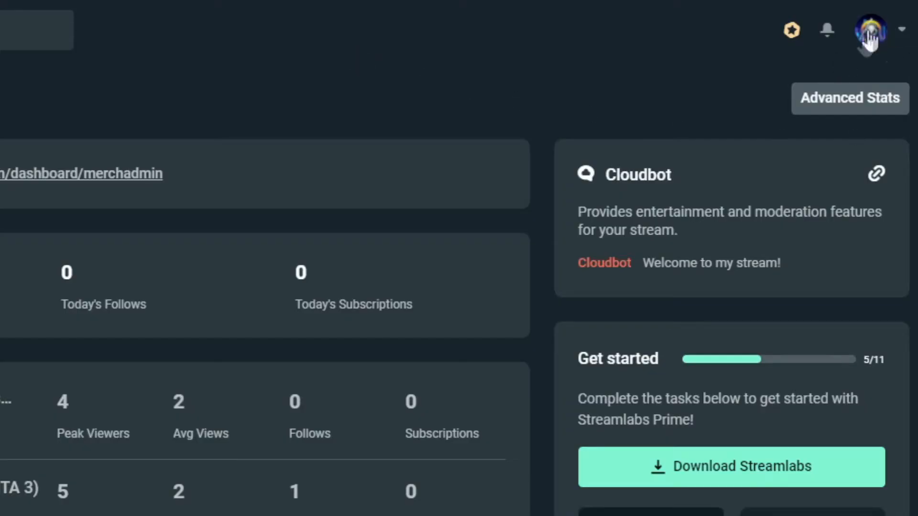
{"action": "mouse_move", "coordinate": [875, 42]}
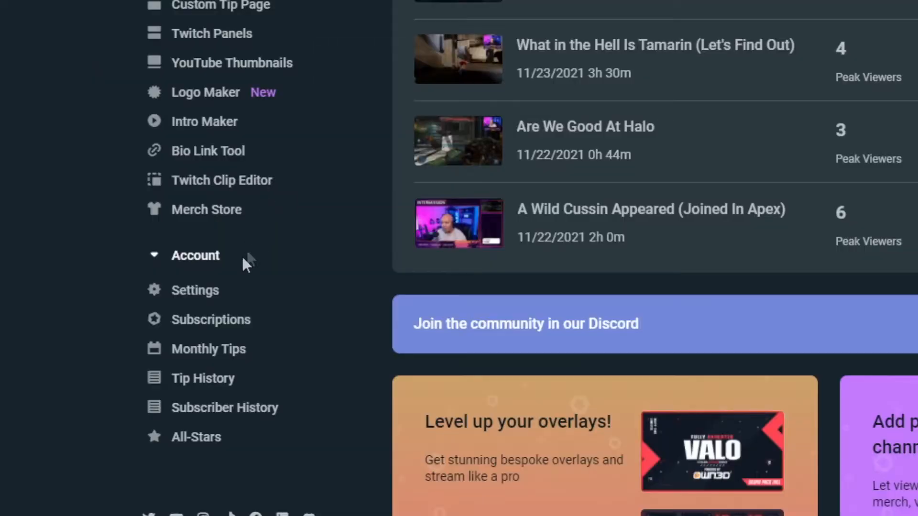
Show the Prime Subscription page with the last $149 charge and next payment date
{"action": "left_click", "coordinate": [211, 320]}
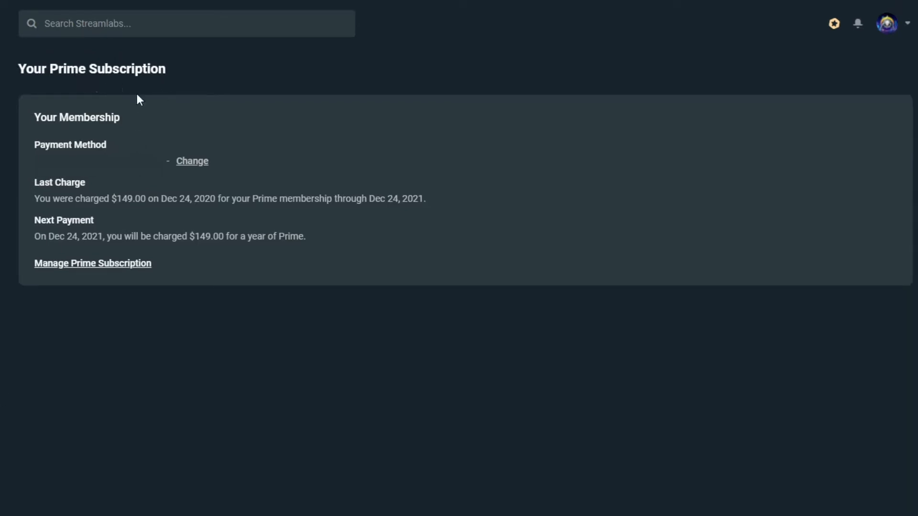
{"action": "mouse_move", "coordinate": [123, 203]}
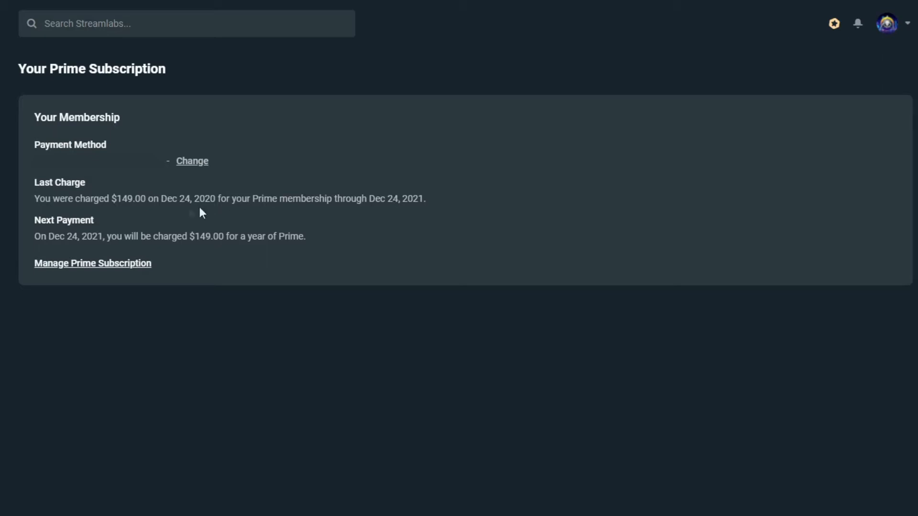
{"action": "mouse_move", "coordinate": [213, 238]}
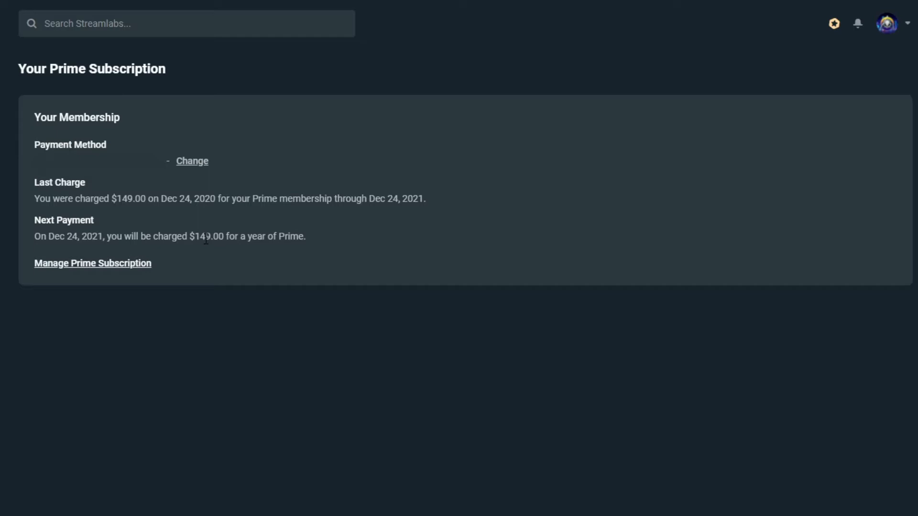
{"action": "mouse_move", "coordinate": [67, 271]}
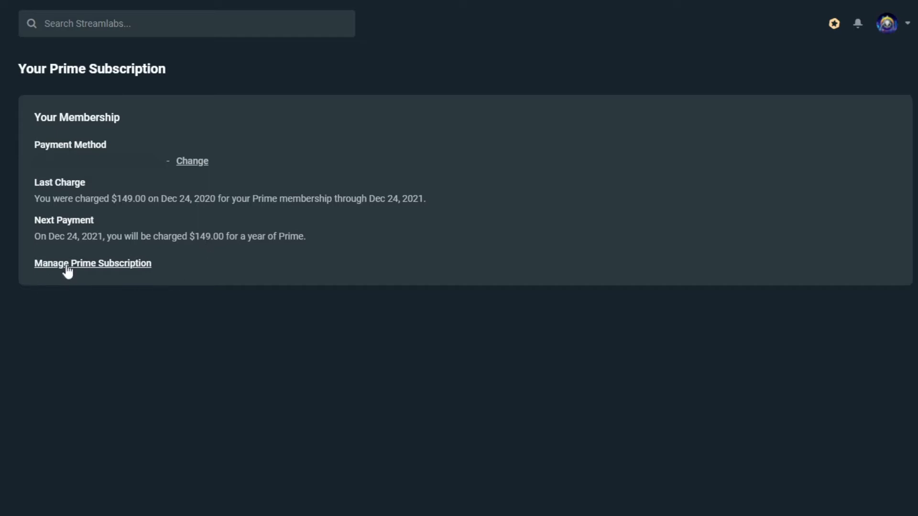
Reach the Manage Prime Subscription page with its link to cancel the plan
{"action": "left_click", "coordinate": [93, 263]}
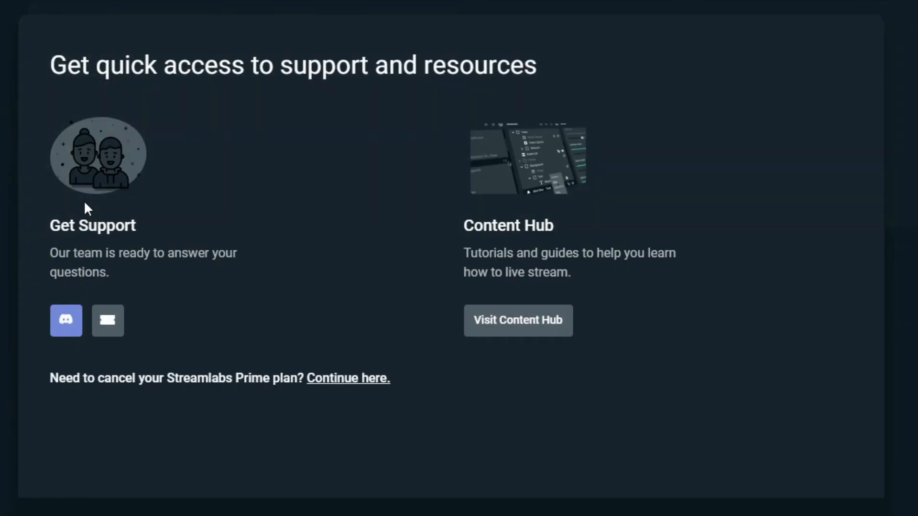
{"action": "mouse_move", "coordinate": [122, 306]}
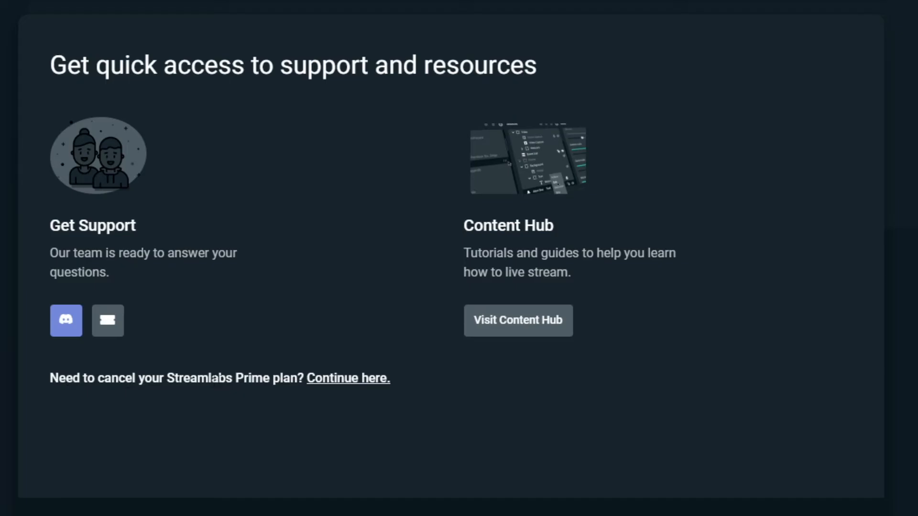
{"action": "mouse_move", "coordinate": [351, 384]}
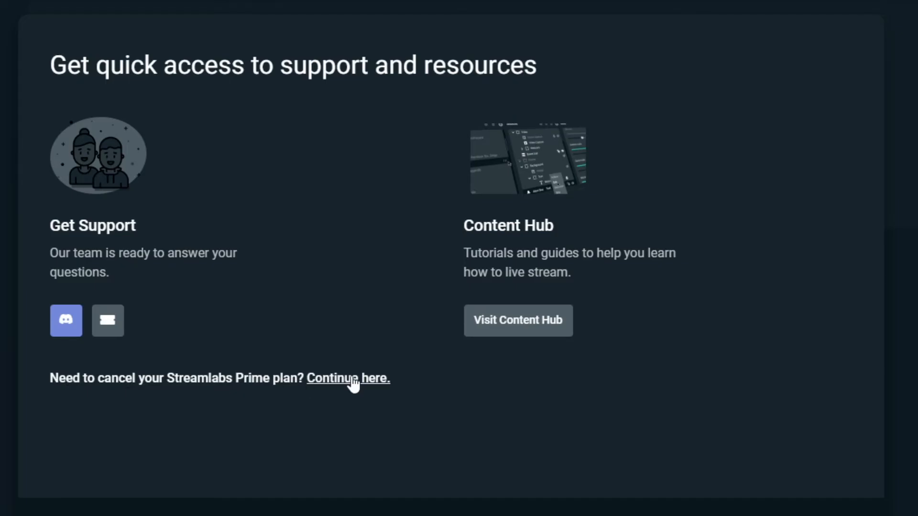
Start canceling Prime and choose 'Too expensive' as the cancellation reason
{"action": "left_click", "coordinate": [348, 379]}
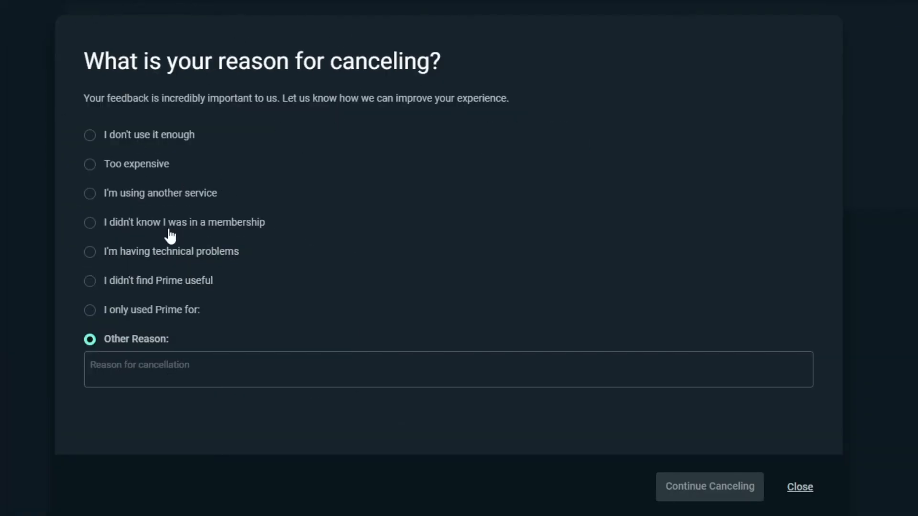
{"action": "mouse_move", "coordinate": [779, 487]}
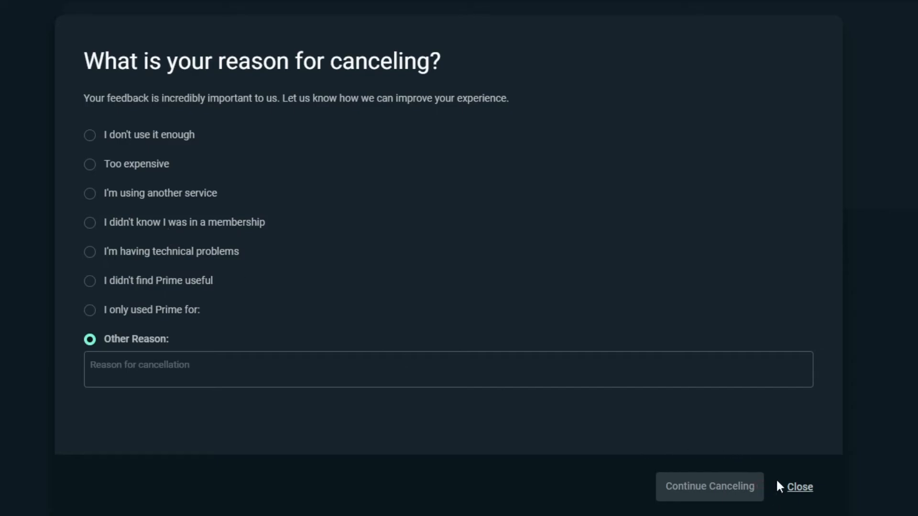
{"action": "mouse_move", "coordinate": [105, 135]}
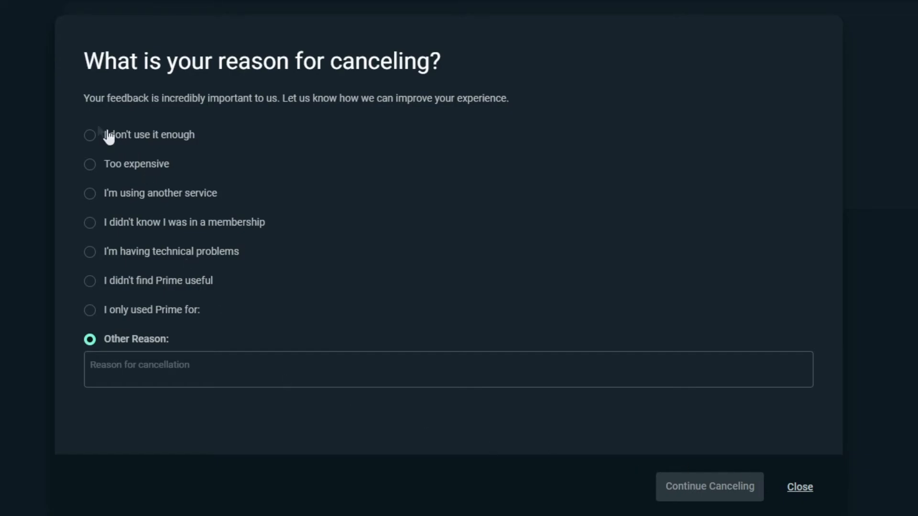
{"action": "left_click", "coordinate": [90, 164]}
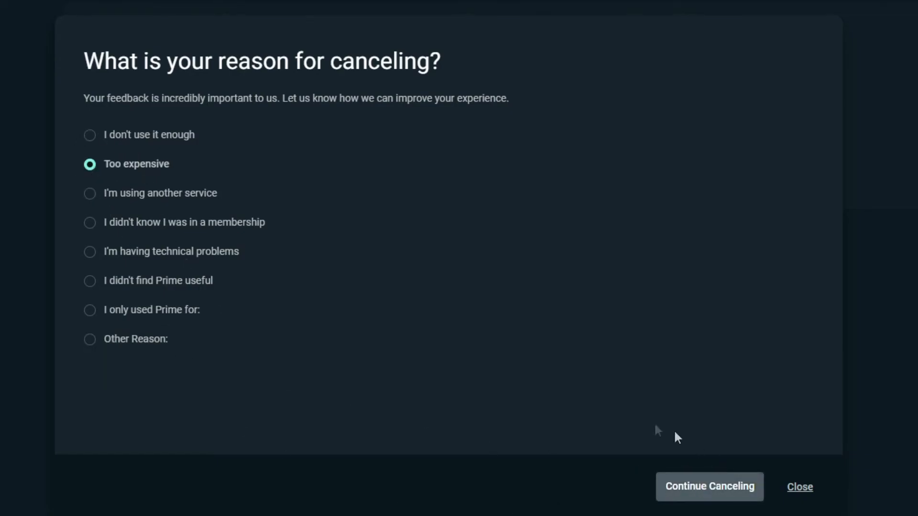
Acknowledge losing Prime features and confirm cancellation, leaving Prime expiring Dec 24, 2021
{"action": "left_click", "coordinate": [708, 487]}
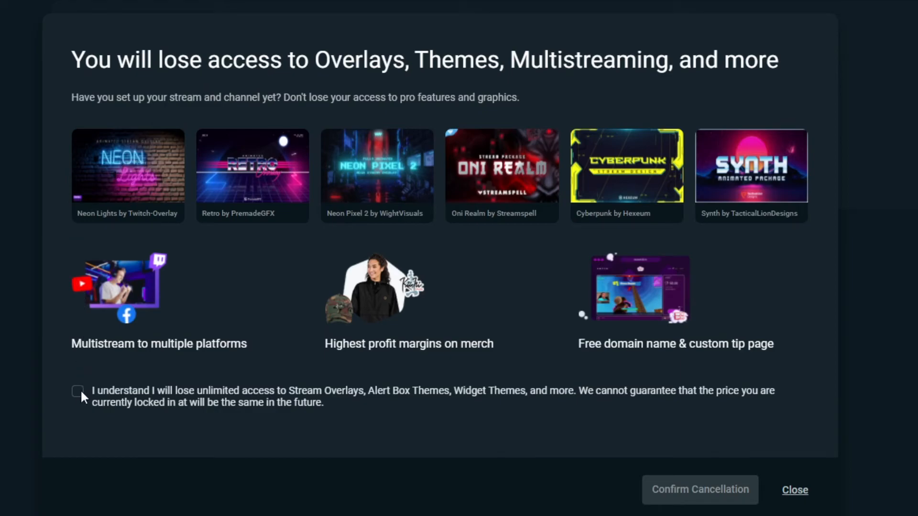
{"action": "left_click", "coordinate": [78, 391]}
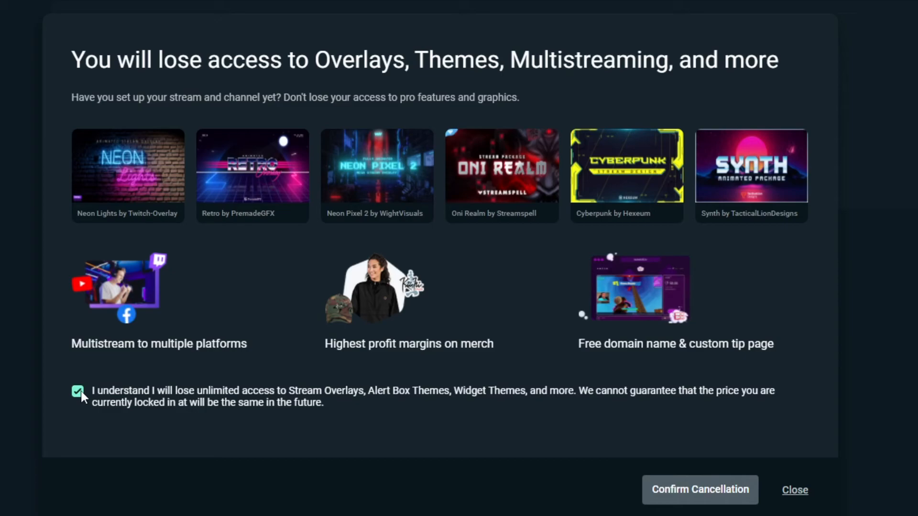
{"action": "left_click", "coordinate": [700, 490]}
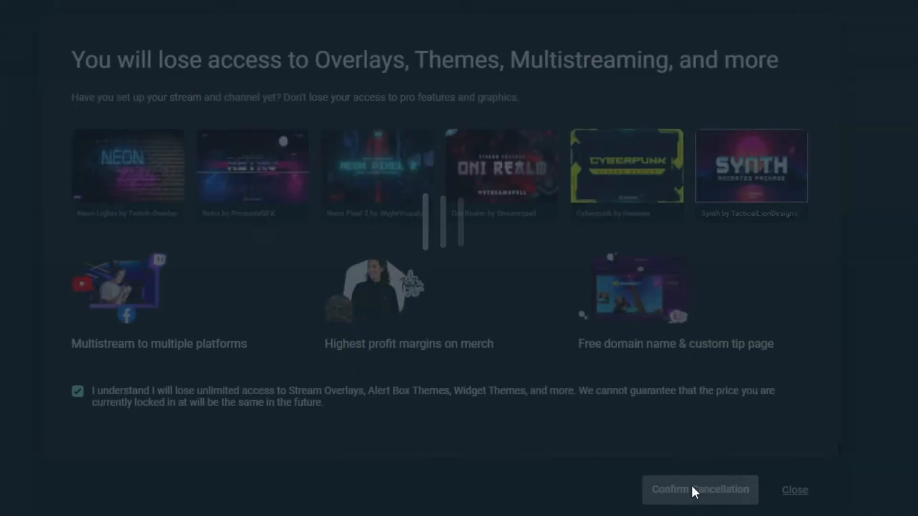
{"action": "left_click", "coordinate": [699, 490]}
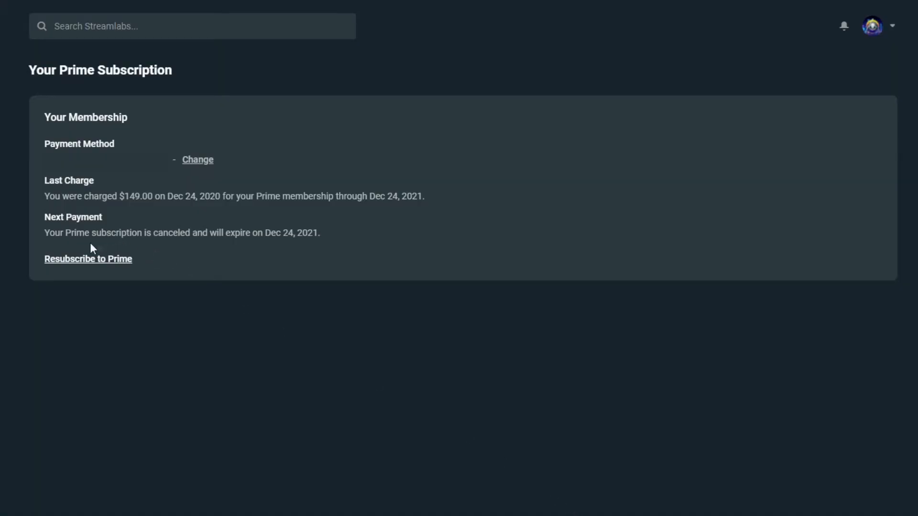